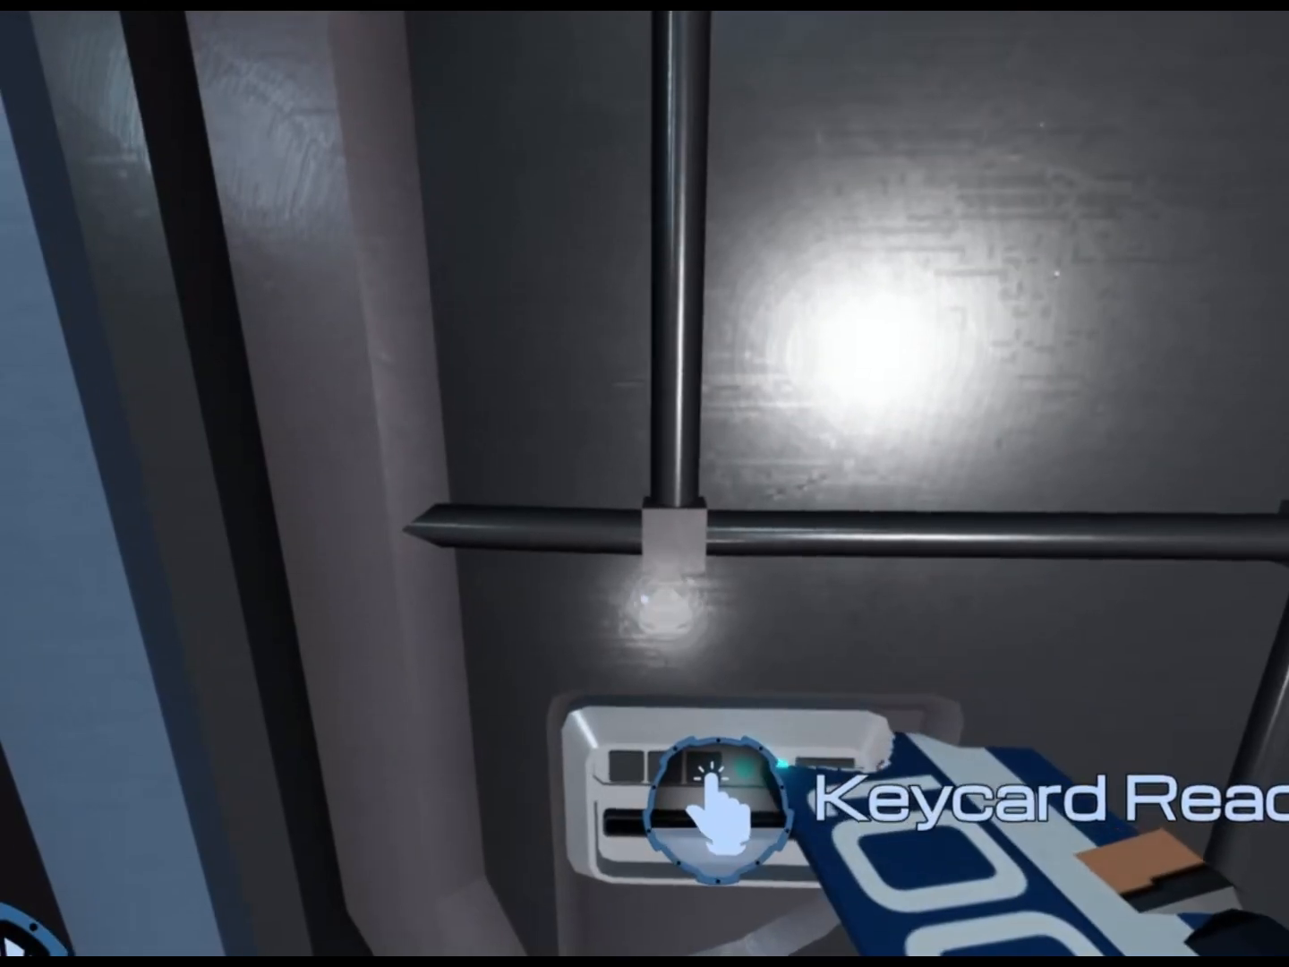
left_click(712, 797)
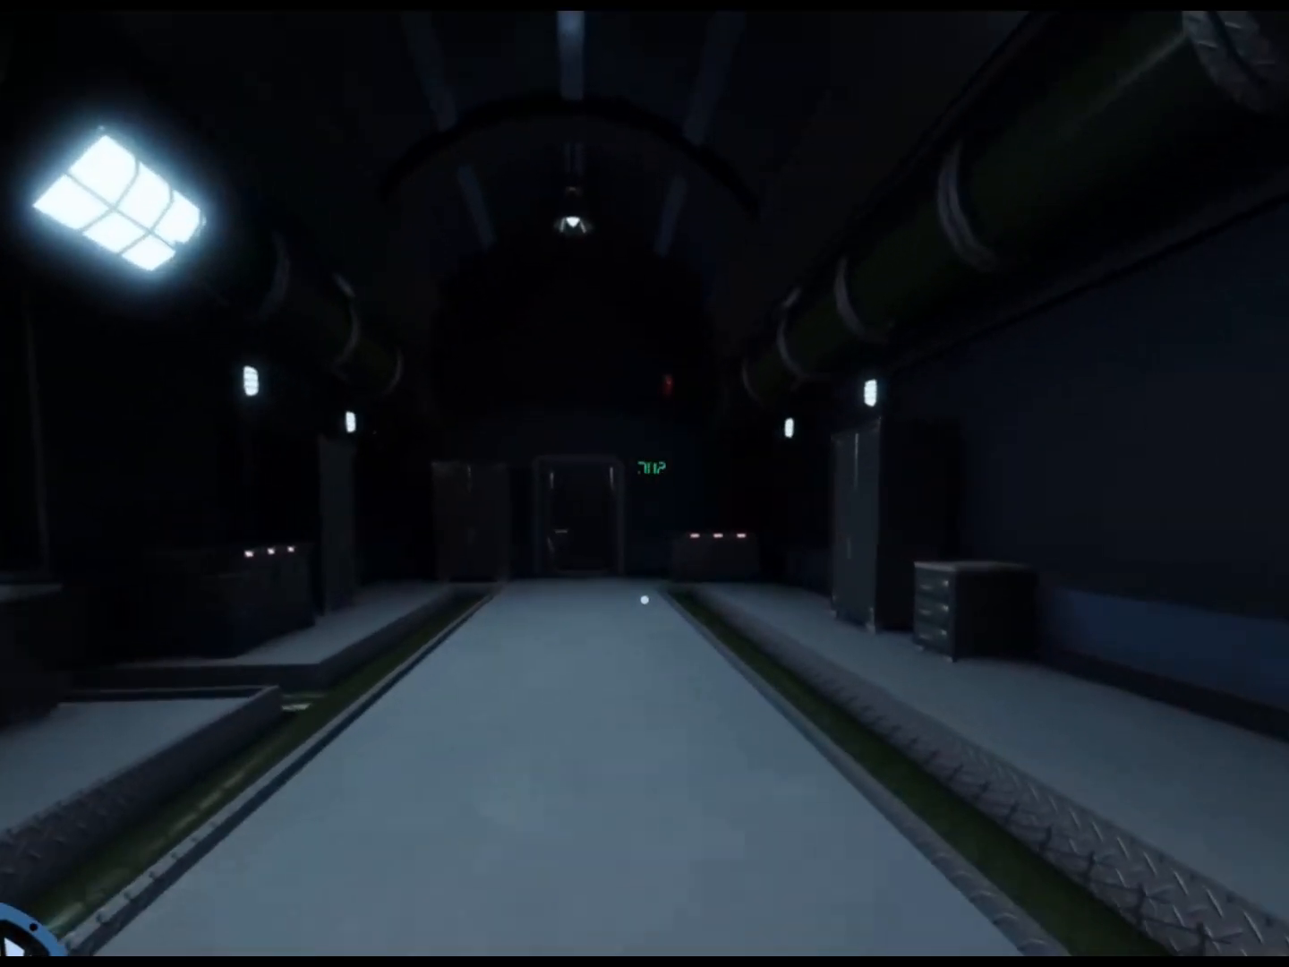